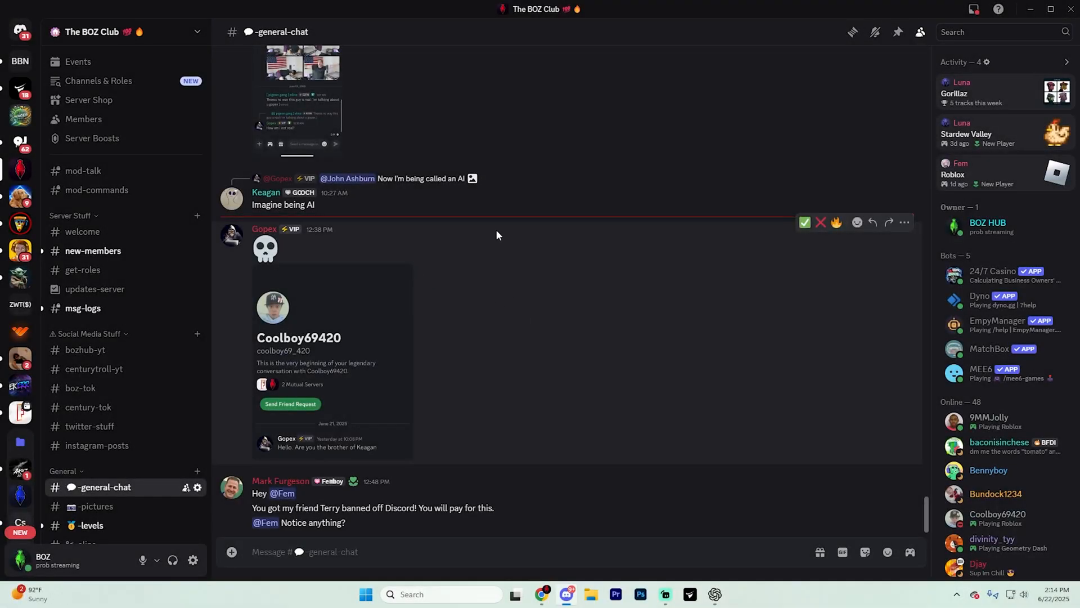
{"action": "mouse_move", "coordinate": [428, 293]}
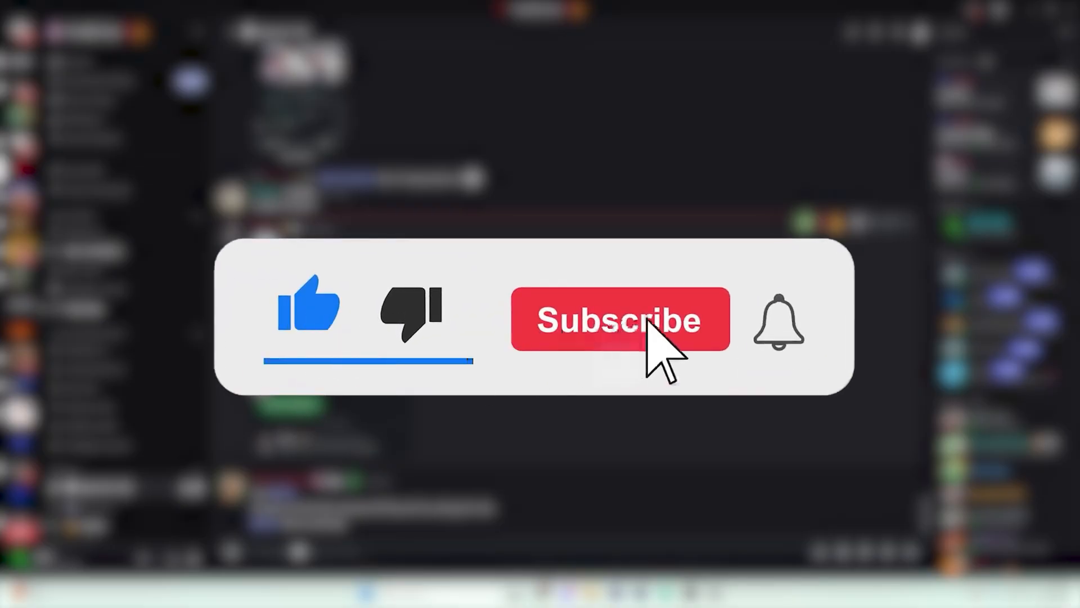
Switch to the Salem Techsperts Raccoon Squad server and scroll its channel list.
{"action": "left_click", "coordinate": [618, 319]}
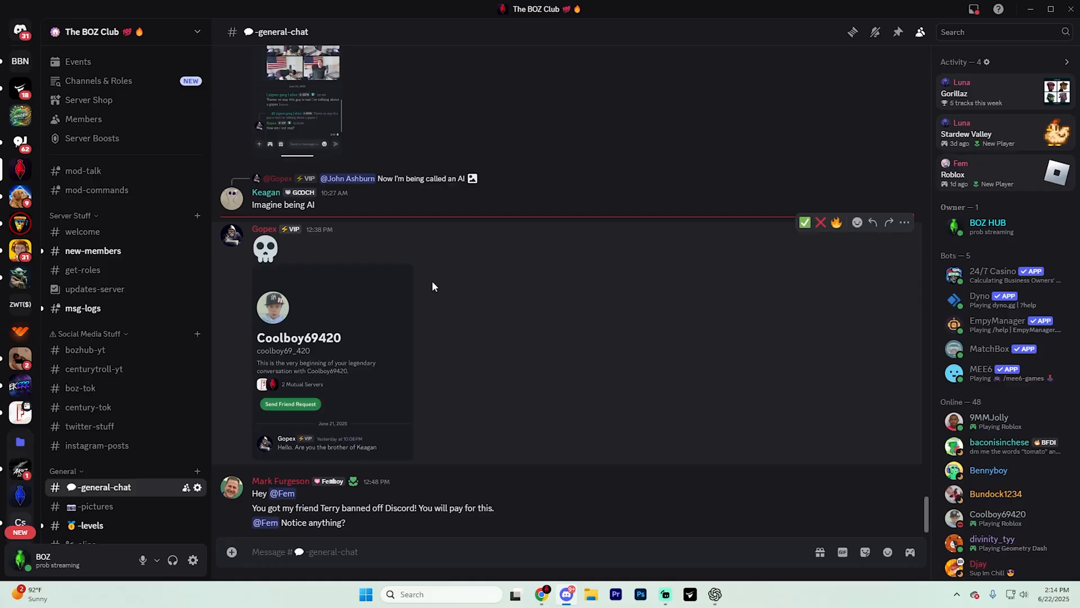
{"action": "scroll", "scroll_direction": "down", "scroll_amount": 3}
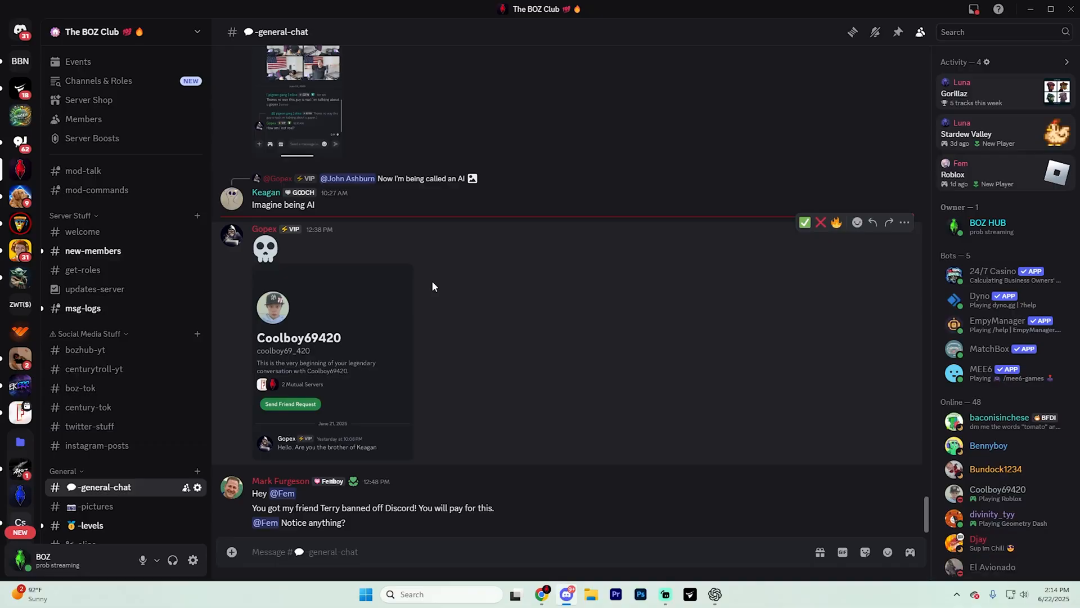
{"action": "mouse_move", "coordinate": [589, 371]}
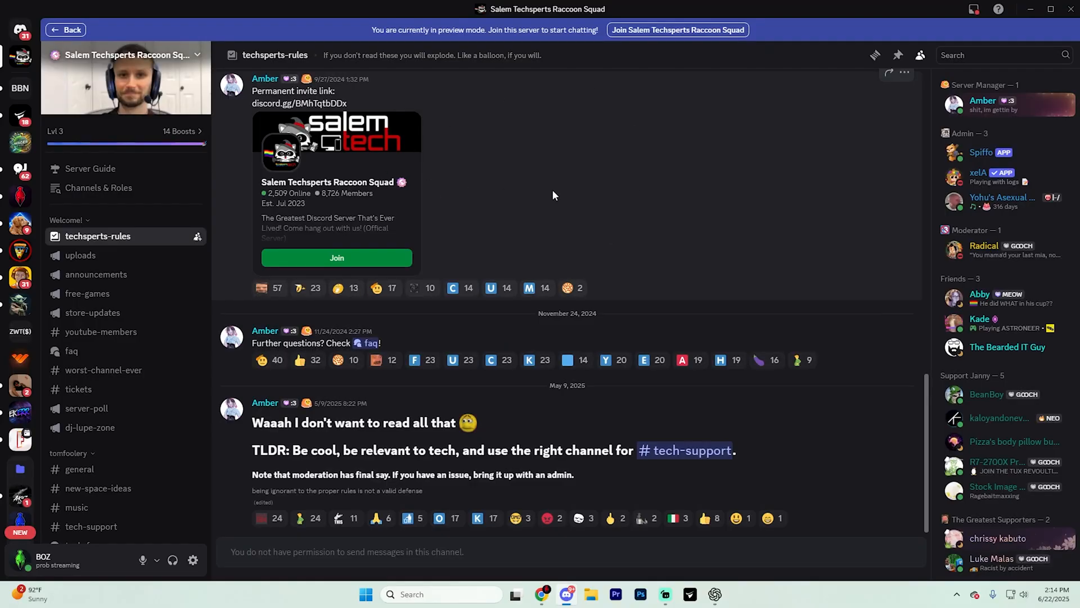
{"action": "mouse_move", "coordinate": [922, 49]}
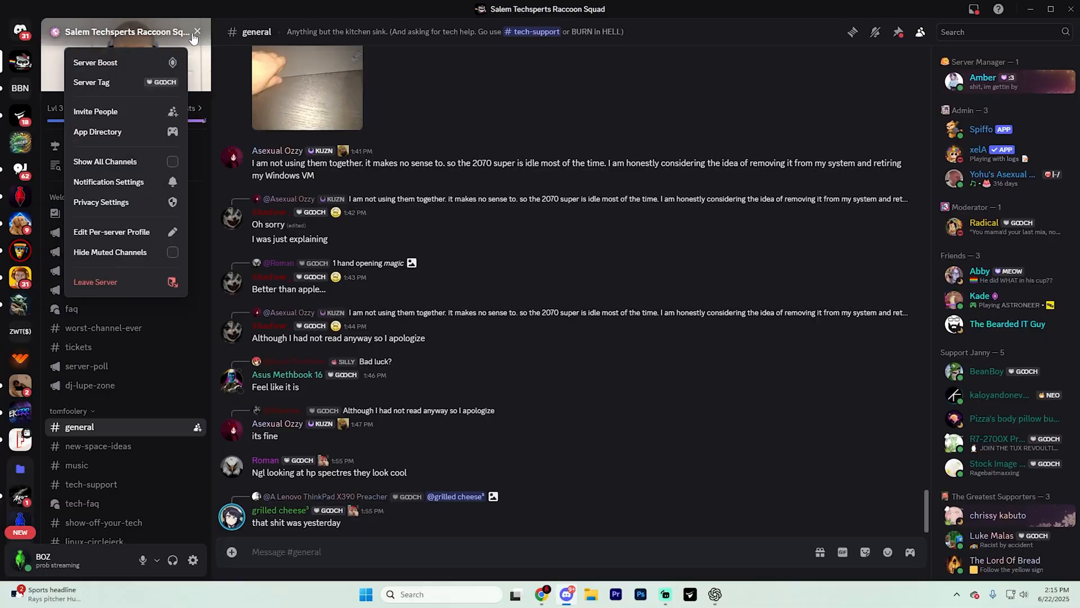
{"action": "mouse_move", "coordinate": [91, 82]}
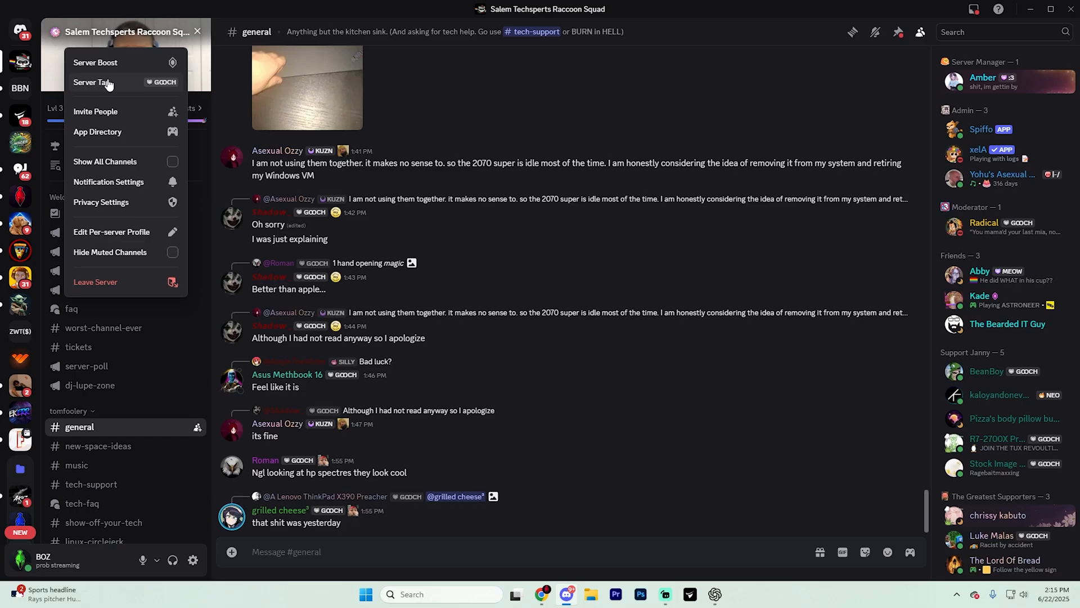
{"action": "mouse_move", "coordinate": [102, 82]}
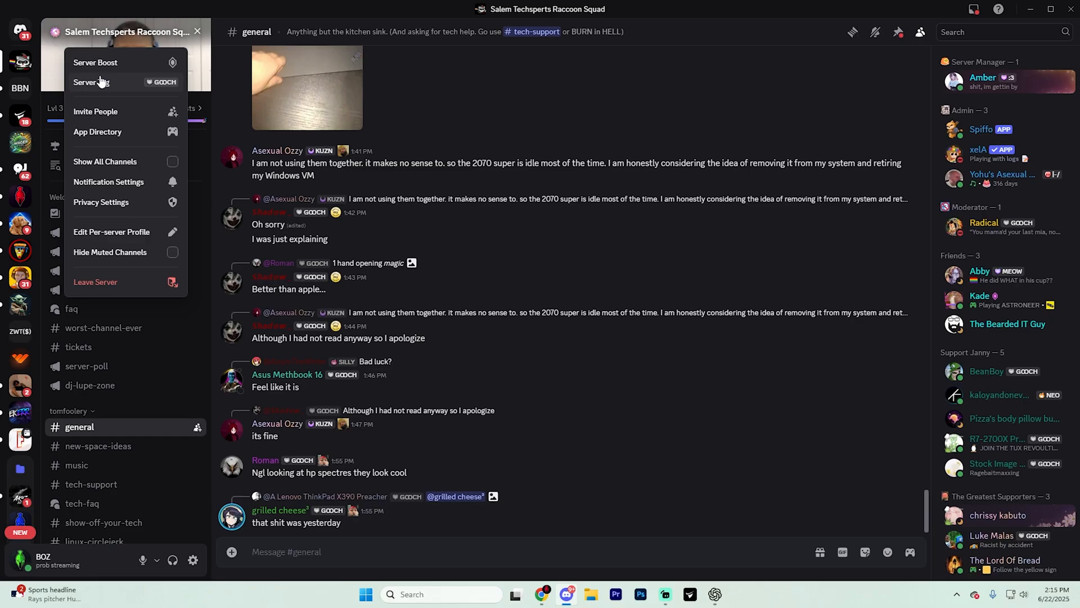
Adopt the Salem Techsperts Raccoon Squad server tag onto your profile from the server menu.
{"action": "left_click", "coordinate": [91, 82]}
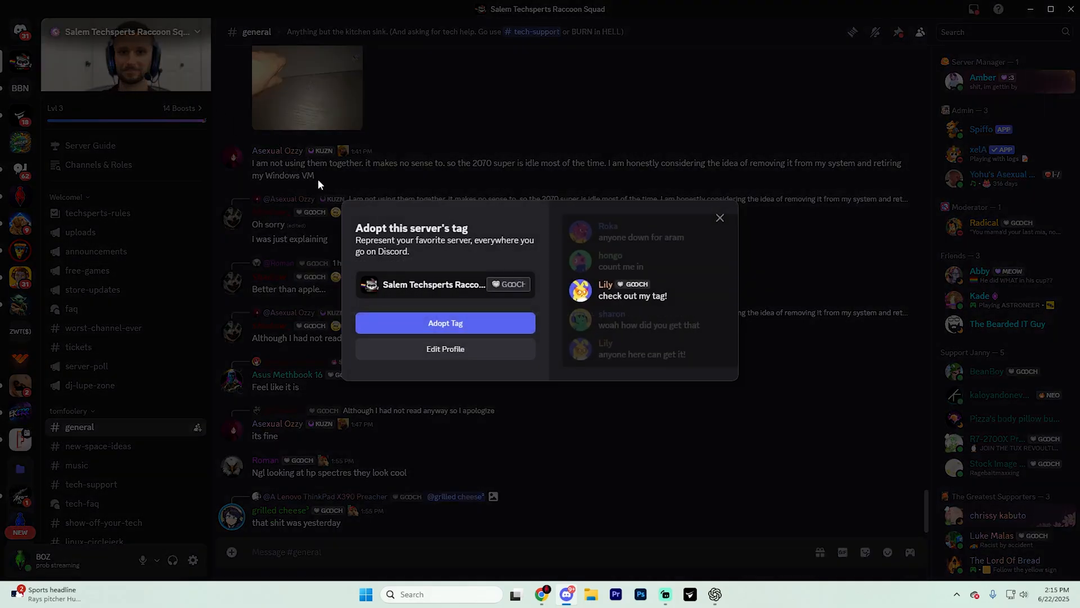
{"action": "mouse_move", "coordinate": [486, 331]}
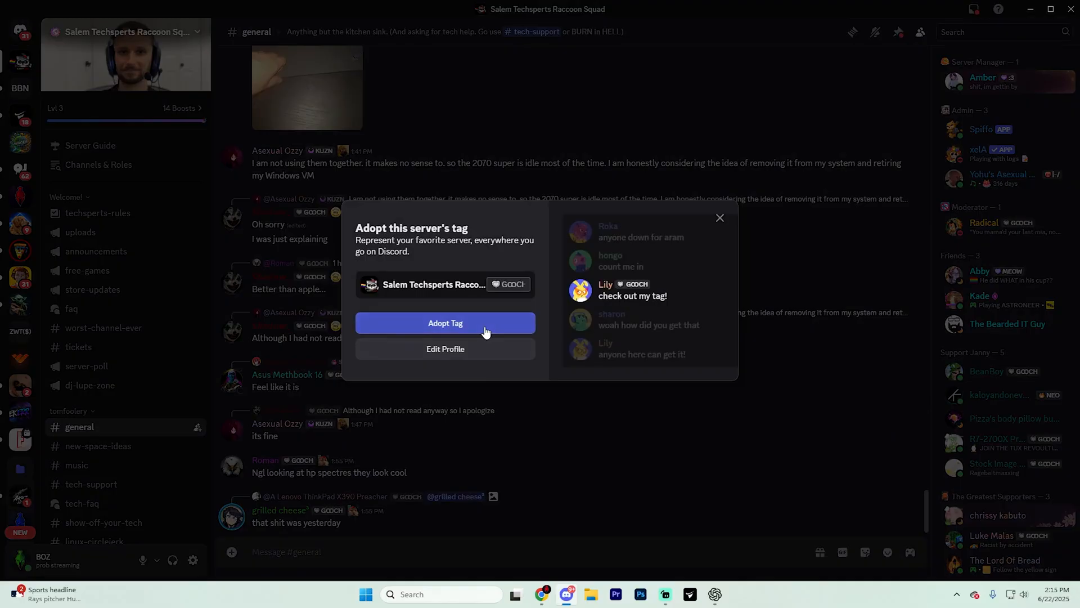
{"action": "left_click", "coordinate": [446, 323]}
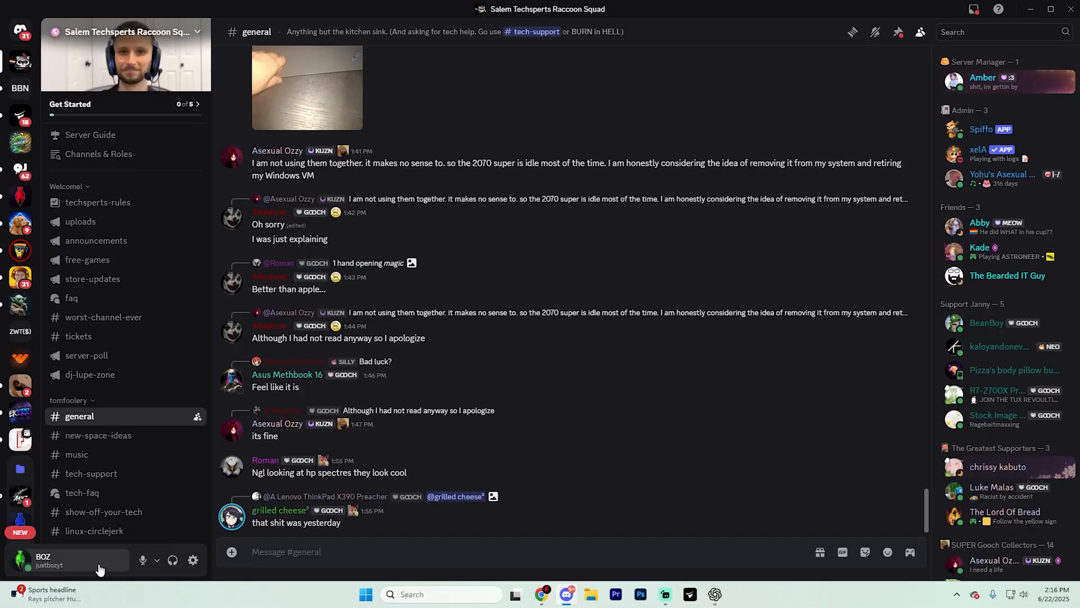
Go to the Profiles settings and scroll to the Server Tag section showing the Raccoon Squad tag.
{"action": "left_click", "coordinate": [193, 559]}
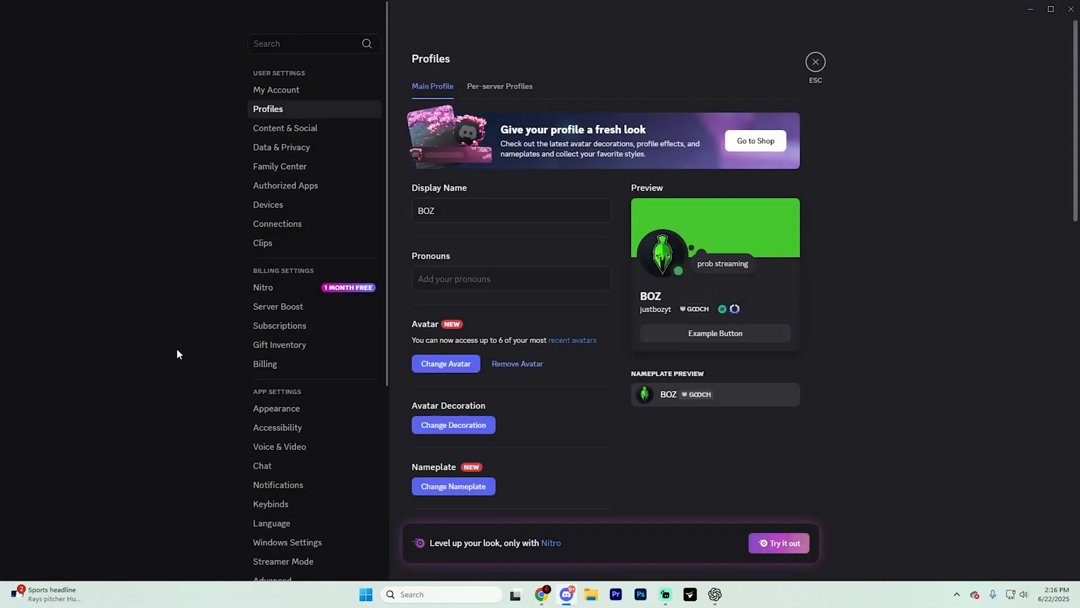
{"action": "scroll", "scroll_direction": "down", "scroll_amount": 3}
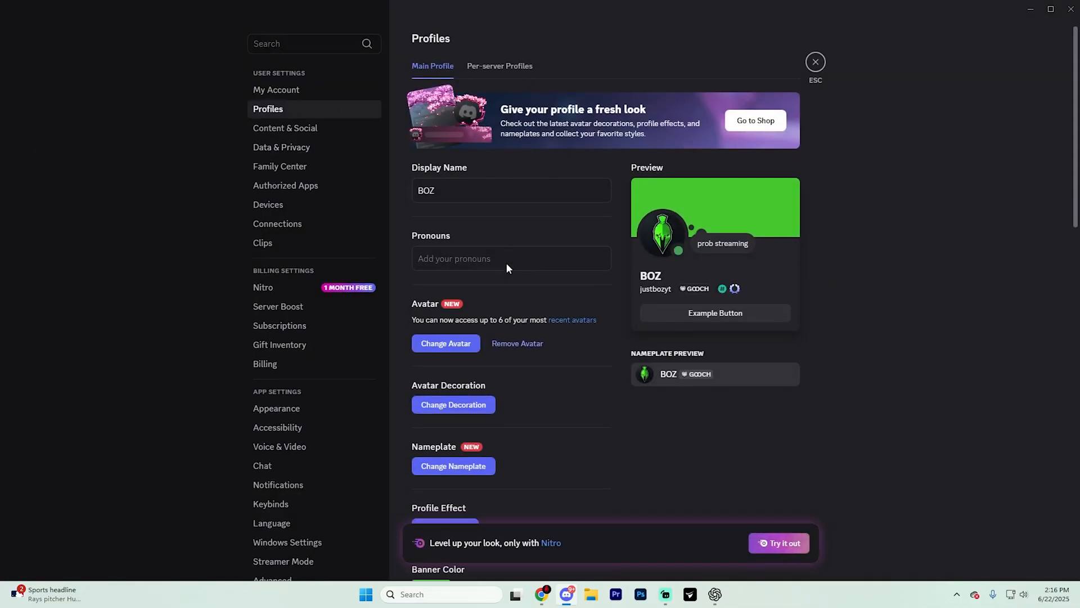
{"action": "scroll", "scroll_direction": "down", "scroll_amount": 3}
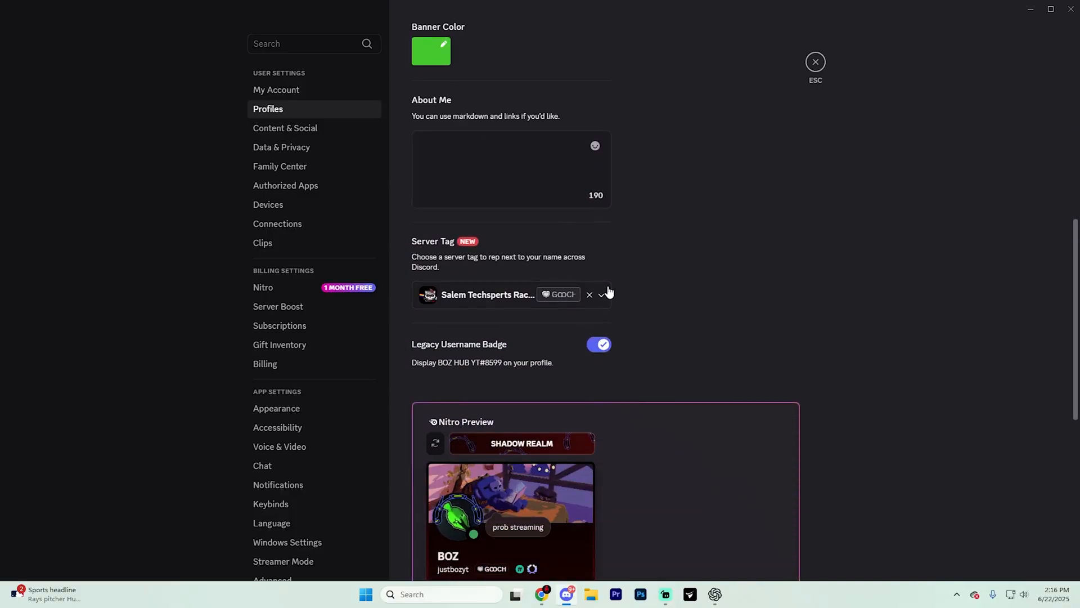
{"action": "mouse_move", "coordinate": [627, 97]}
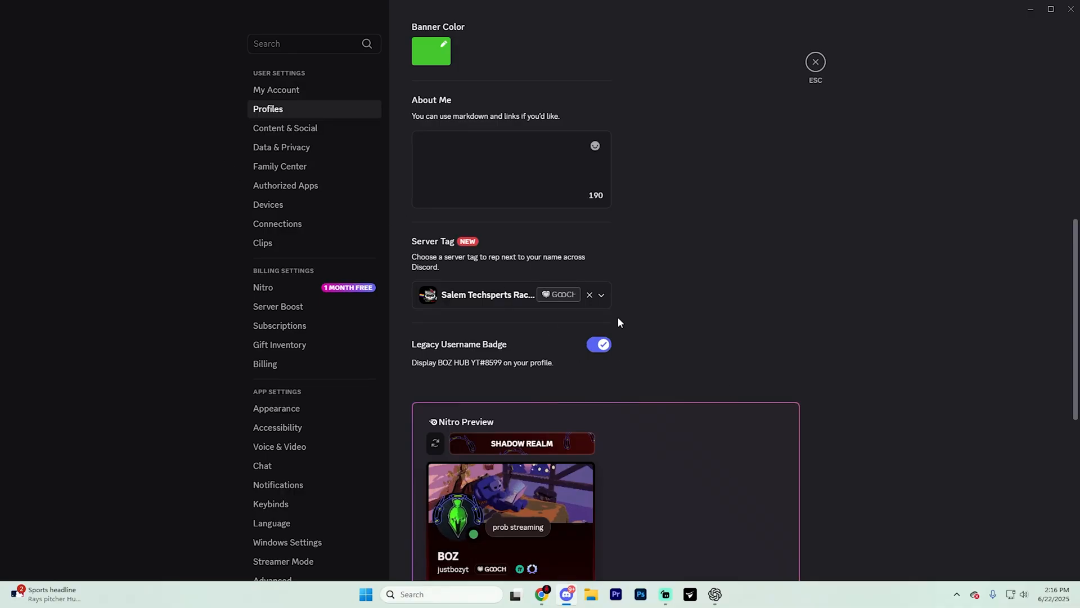
{"action": "mouse_move", "coordinate": [646, 293]}
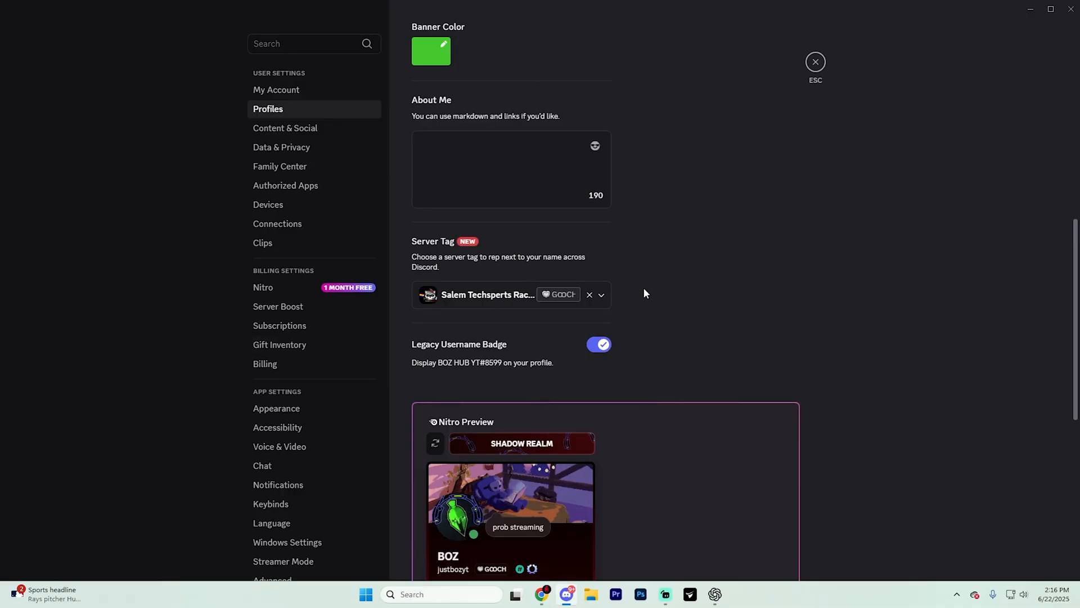
Choose AK Facility's AK47 tag from the Server Tag list and save the change.
{"action": "left_click", "coordinate": [599, 294]}
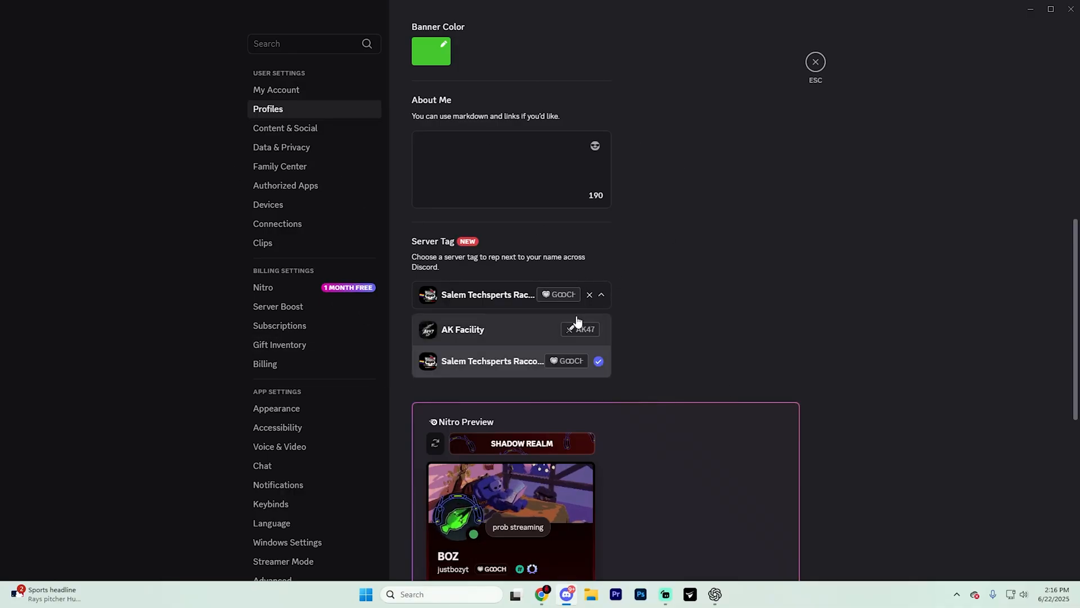
{"action": "left_click", "coordinate": [463, 330]}
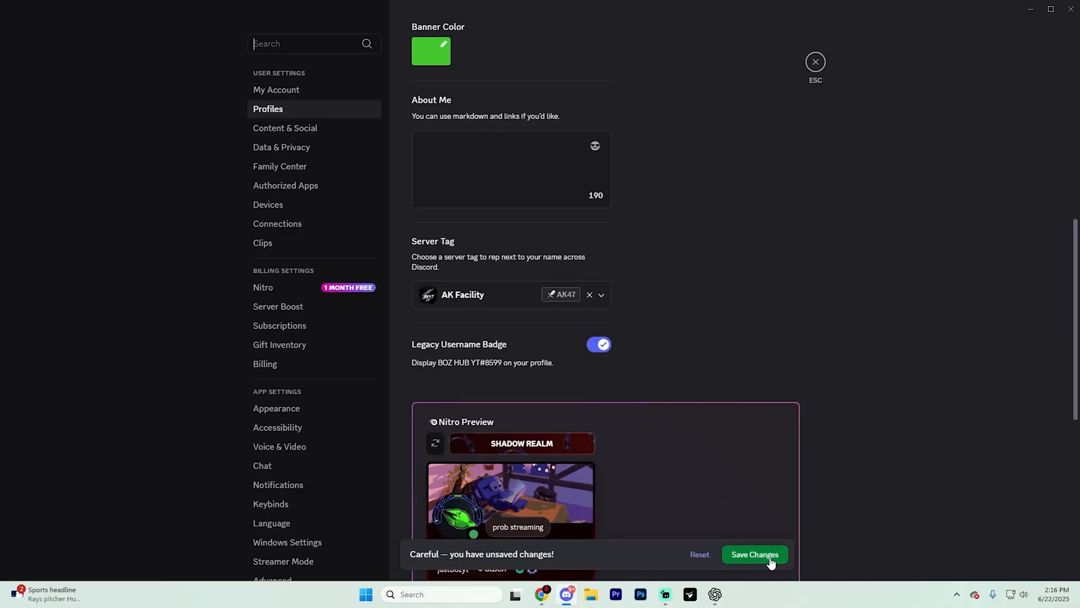
{"action": "left_click", "coordinate": [754, 554]}
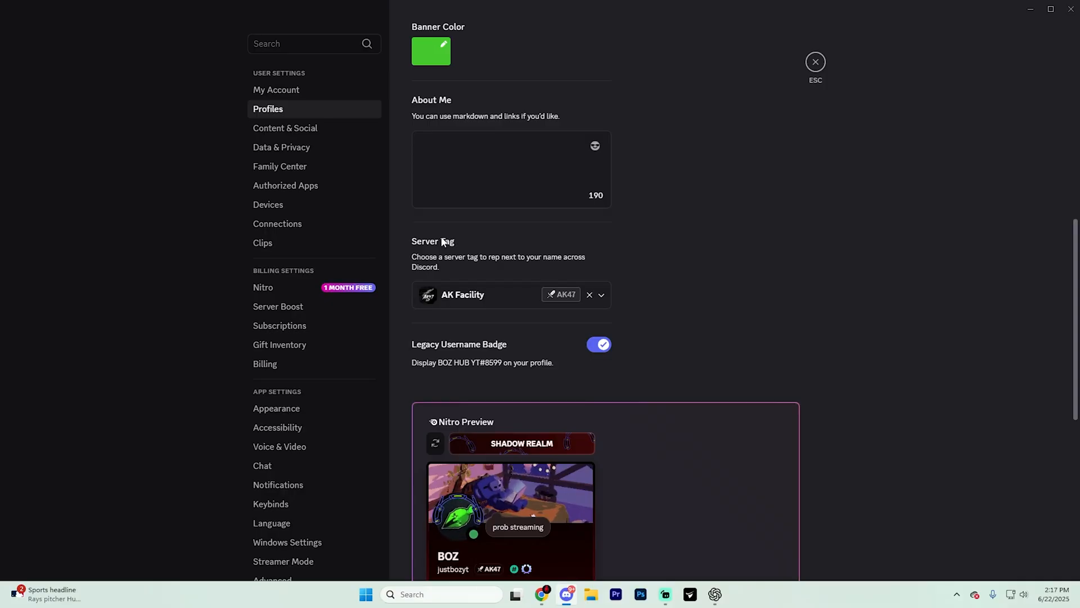
{"action": "mouse_move", "coordinate": [775, 453]}
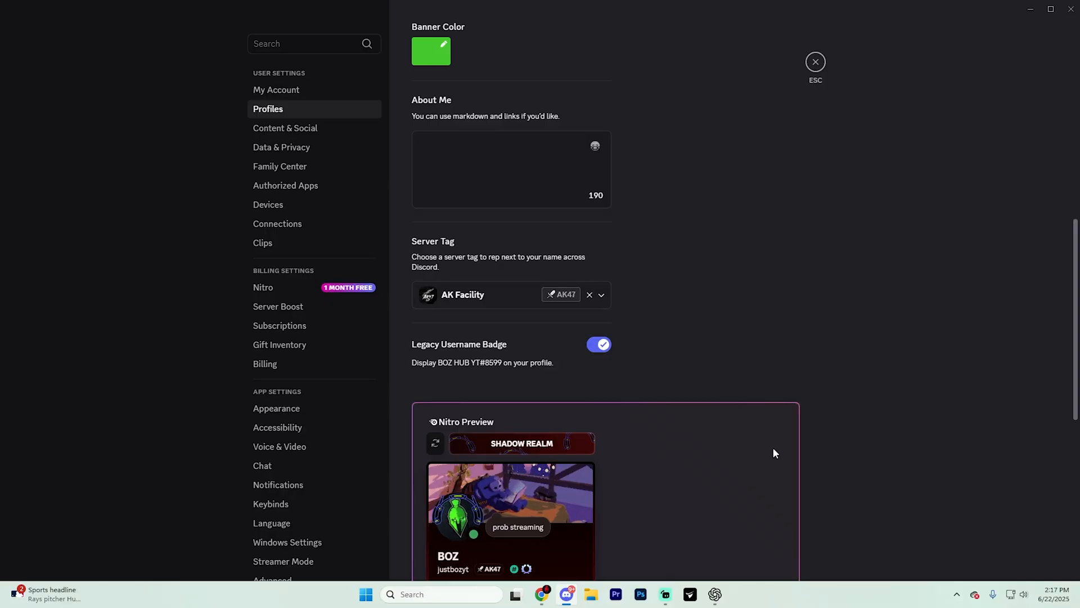